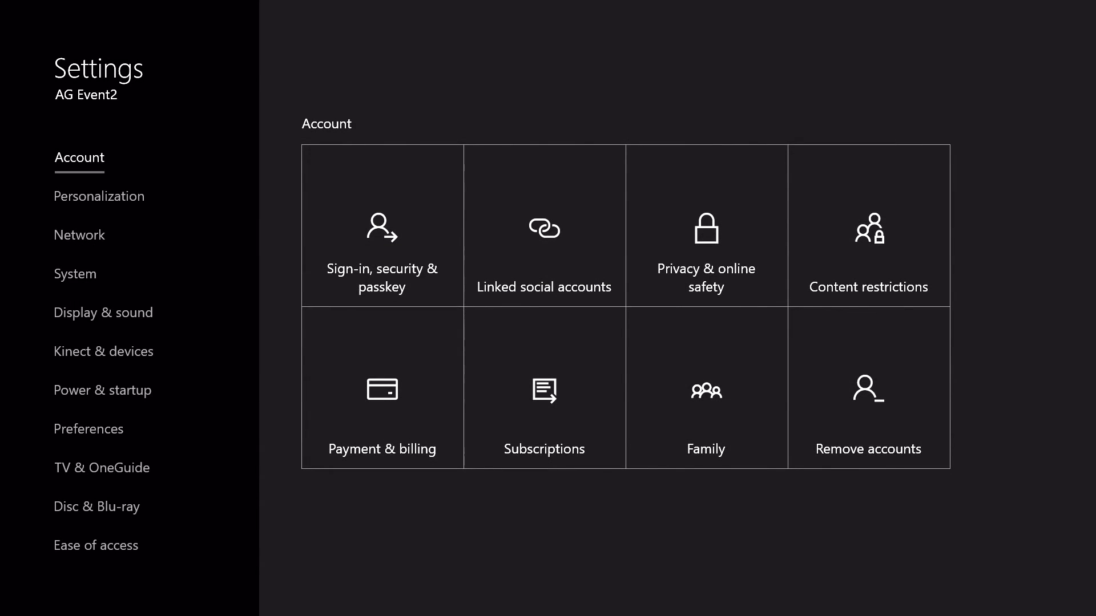
Reach the Volume page under Display & sound, with party chat output set to Headset.
click(103, 313)
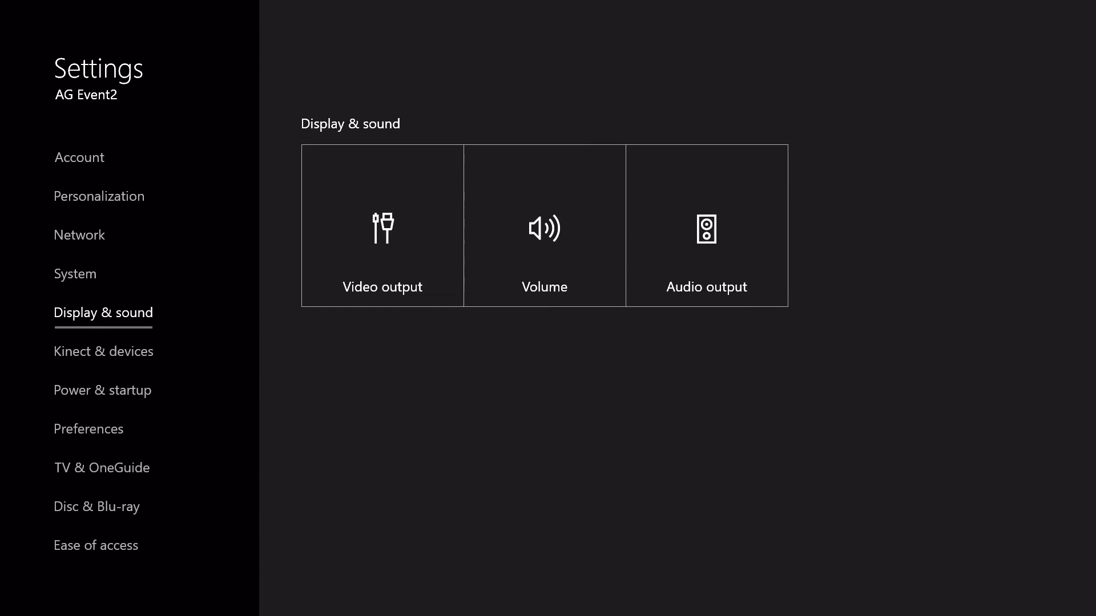
mouse_move(543, 226)
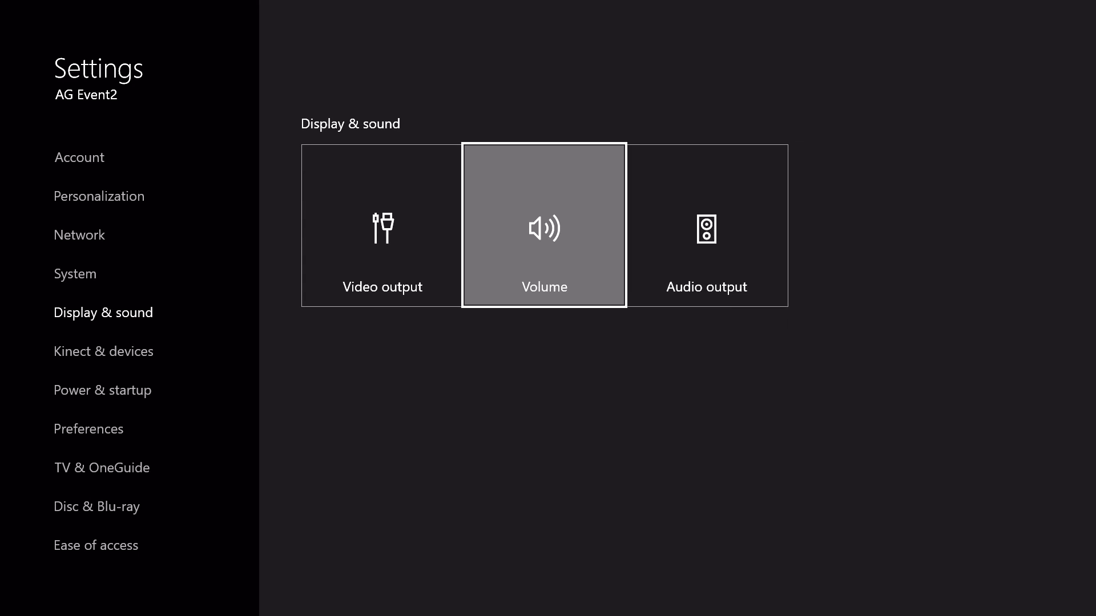
click(544, 225)
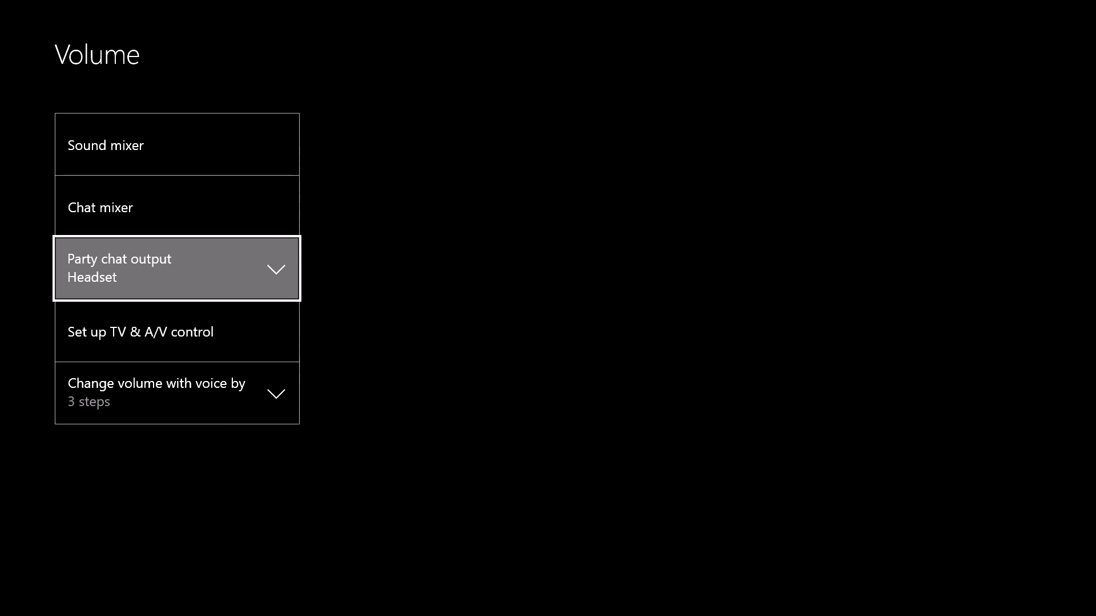